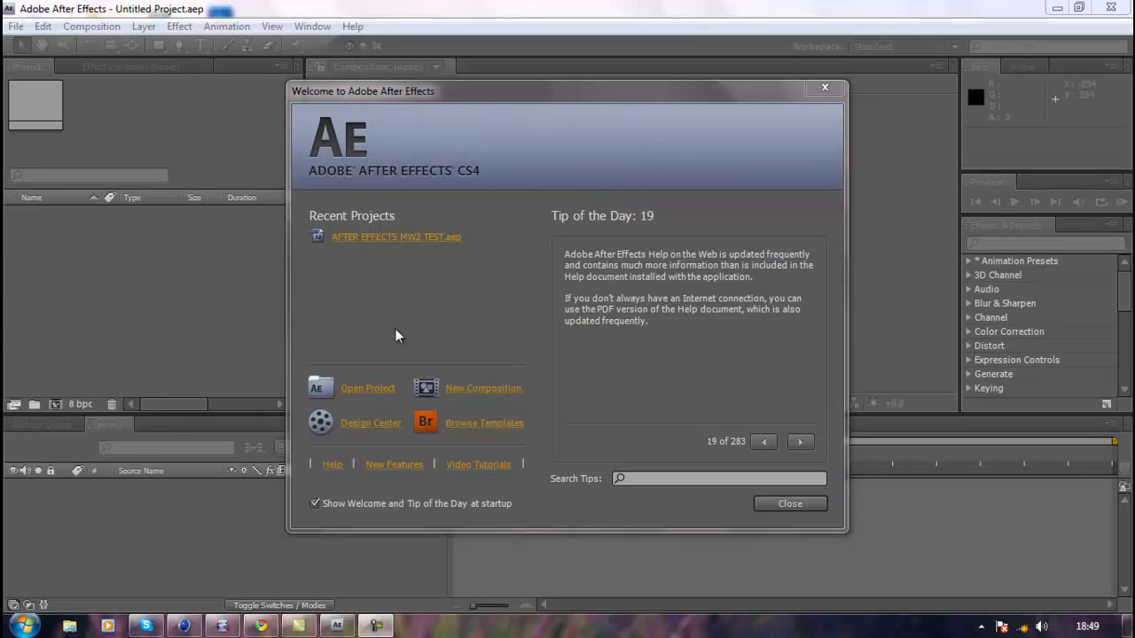
mouse_move(475, 447)
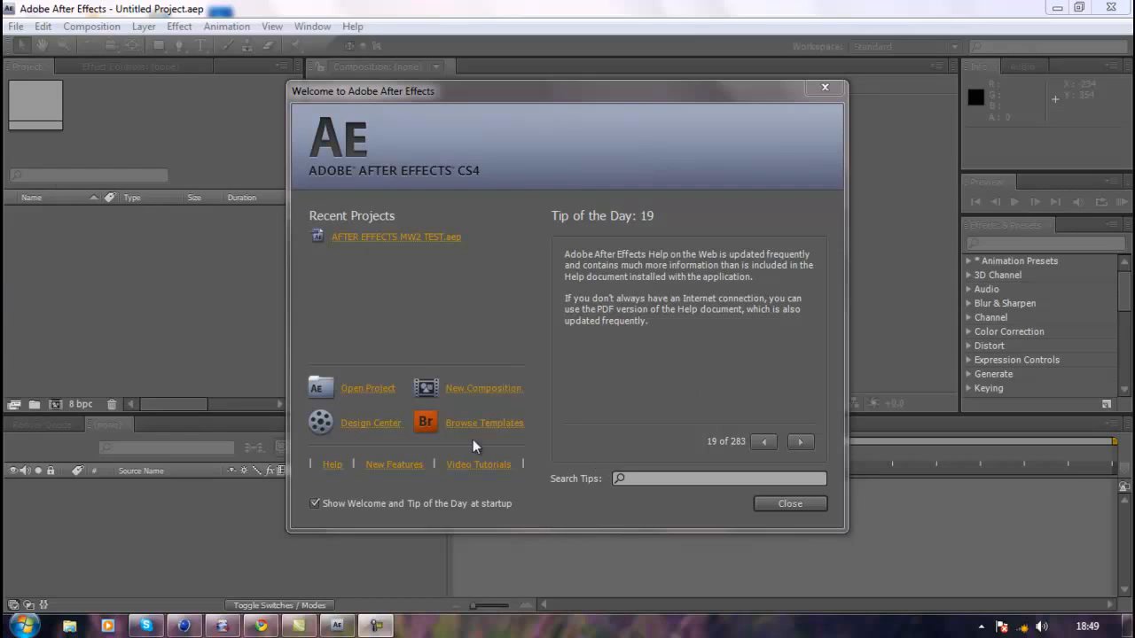
mouse_move(741, 175)
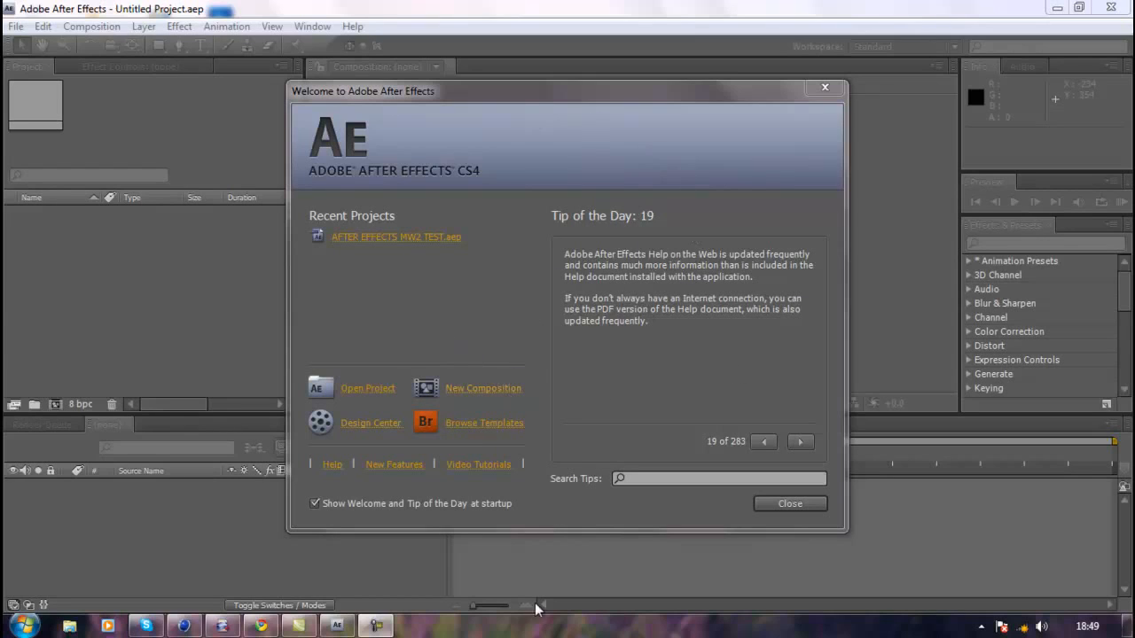
mouse_move(890, 392)
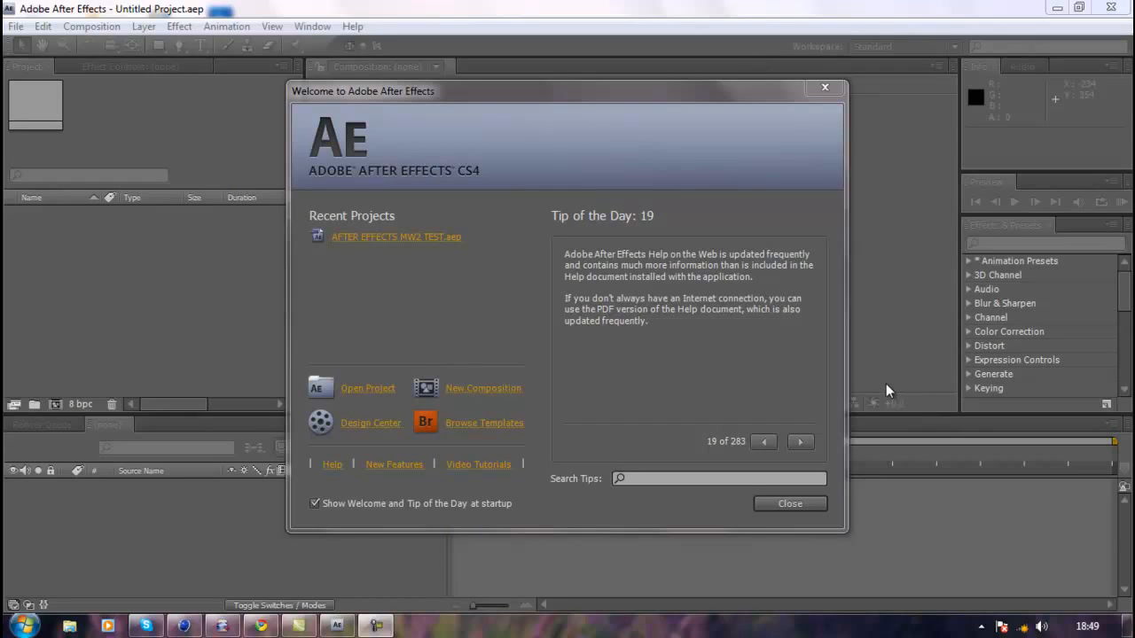
mouse_move(855, 395)
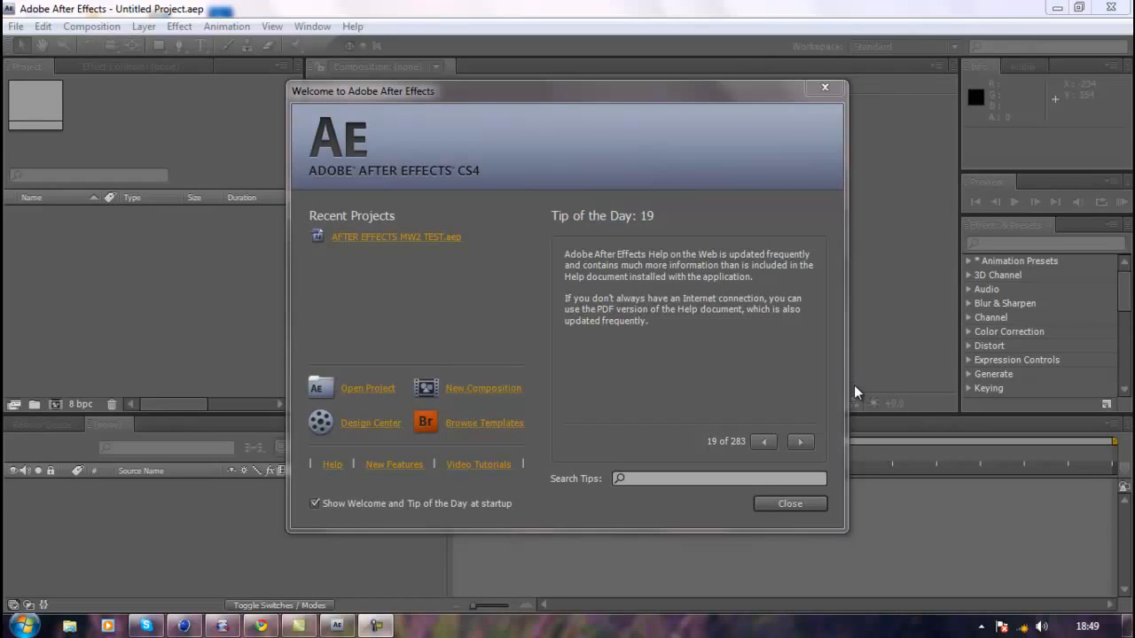
mouse_move(851, 379)
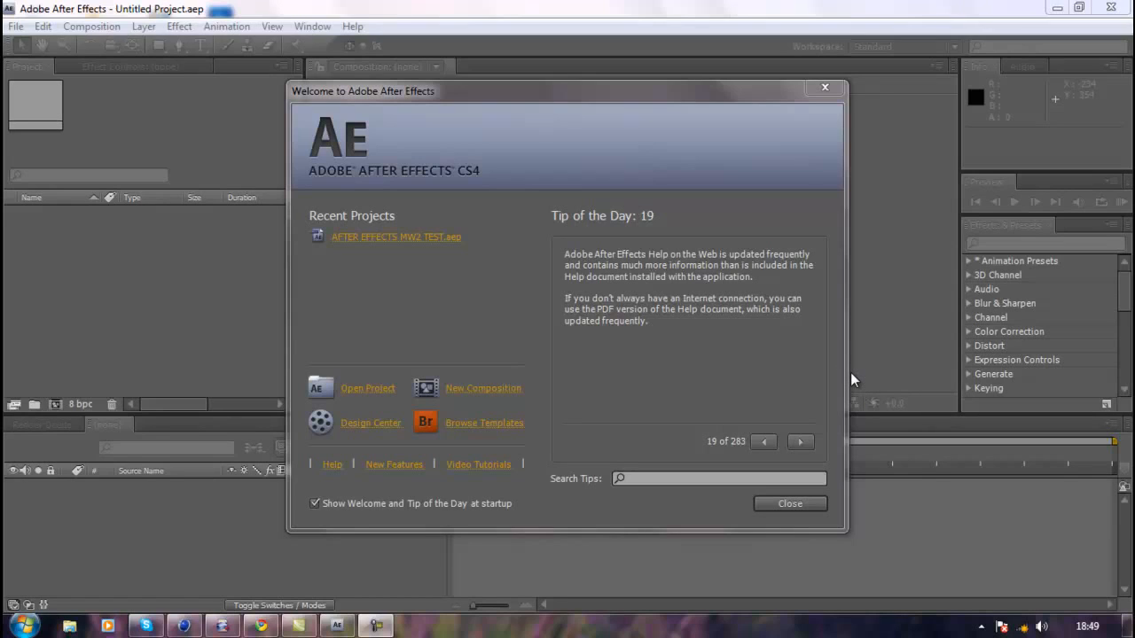
mouse_move(285, 241)
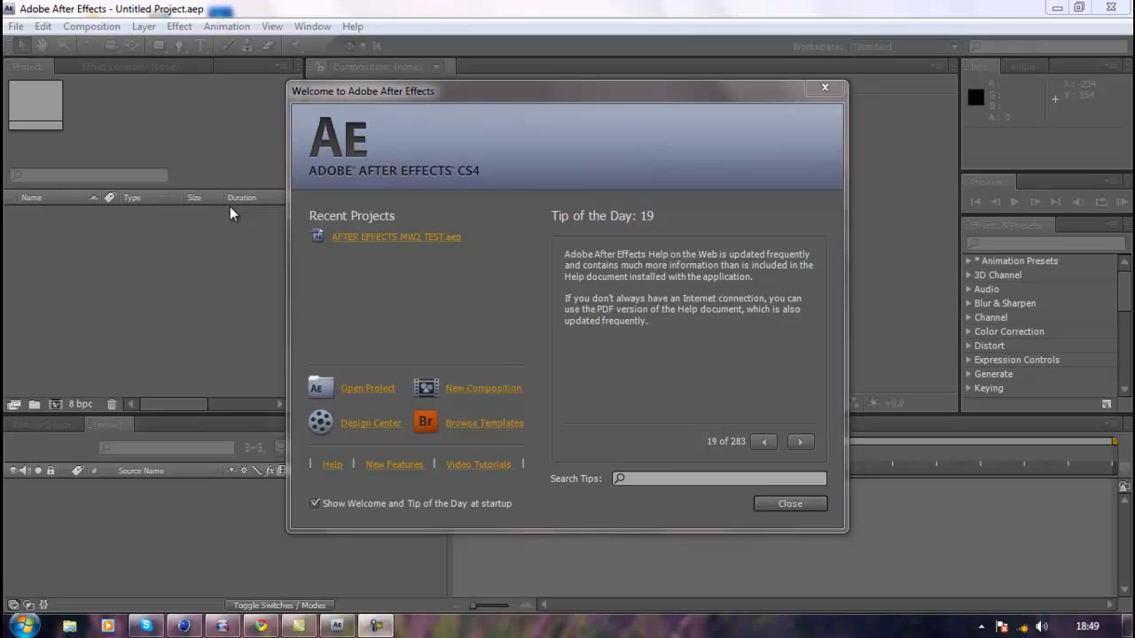
mouse_move(389, 383)
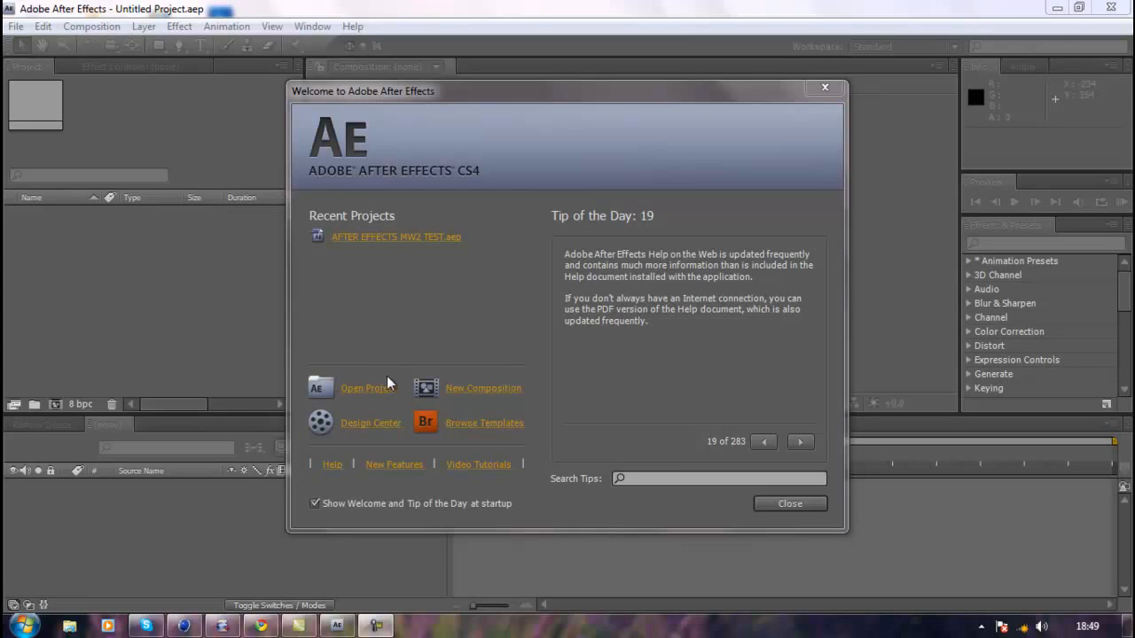
mouse_move(528, 436)
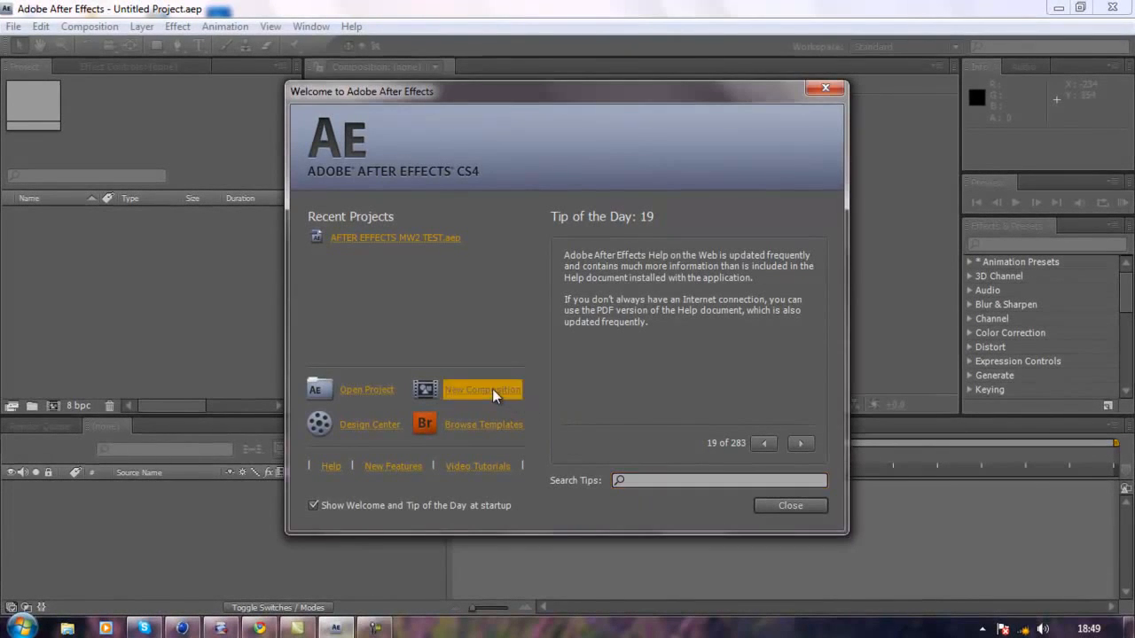
Create a new composition and start importing the M2TS gameplay clip via File > Import > File
left_click(482, 390)
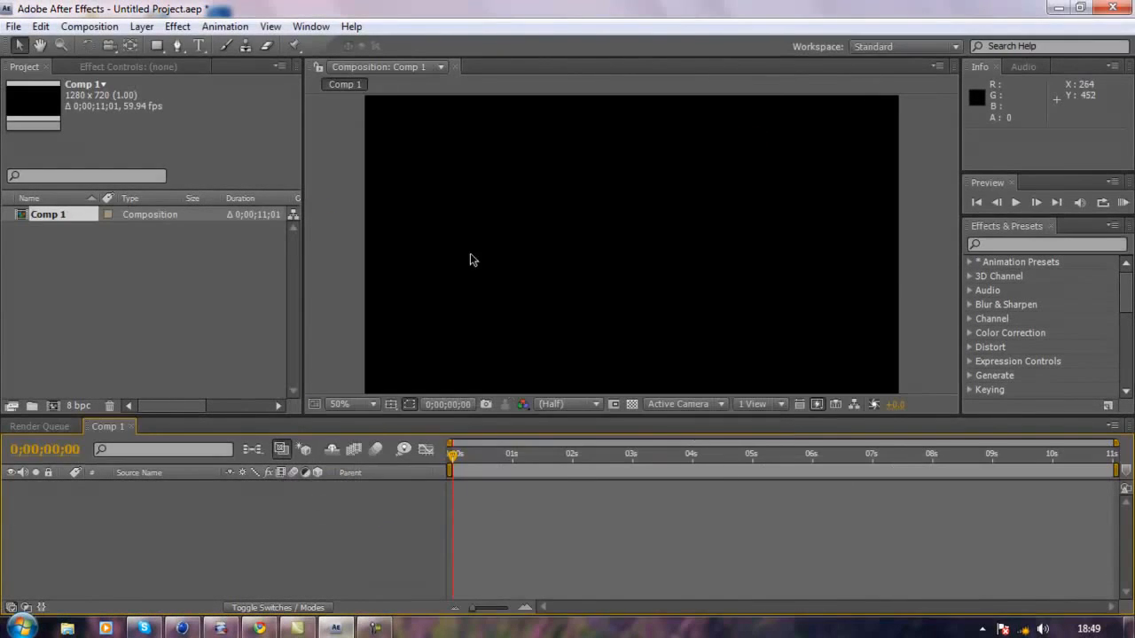
left_click(39, 27)
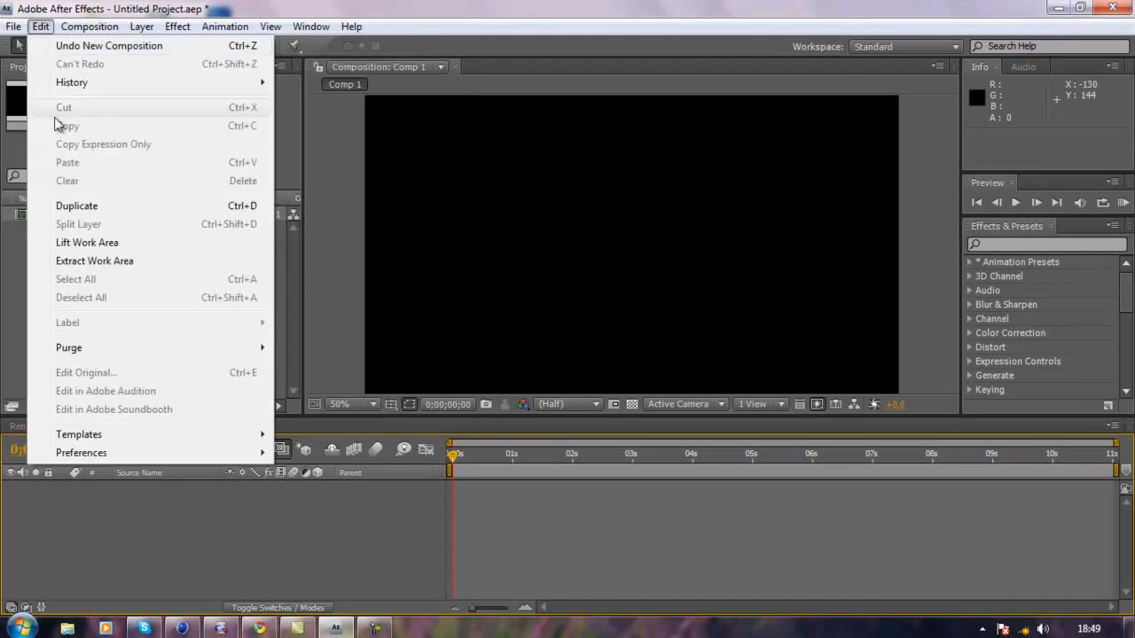
left_click(15, 26)
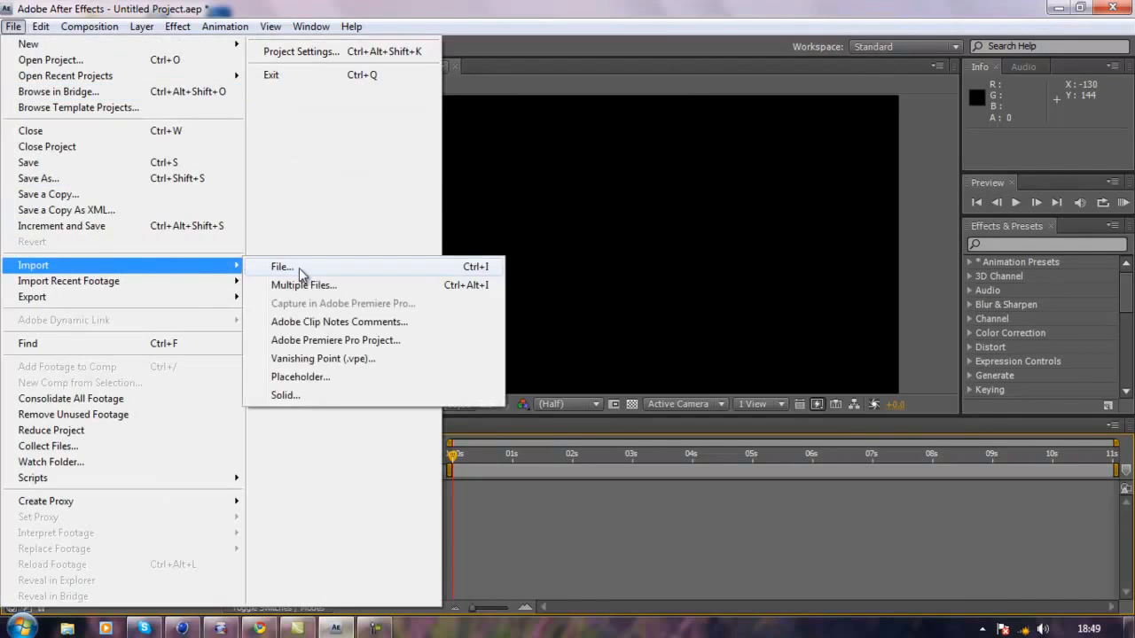
left_click(282, 266)
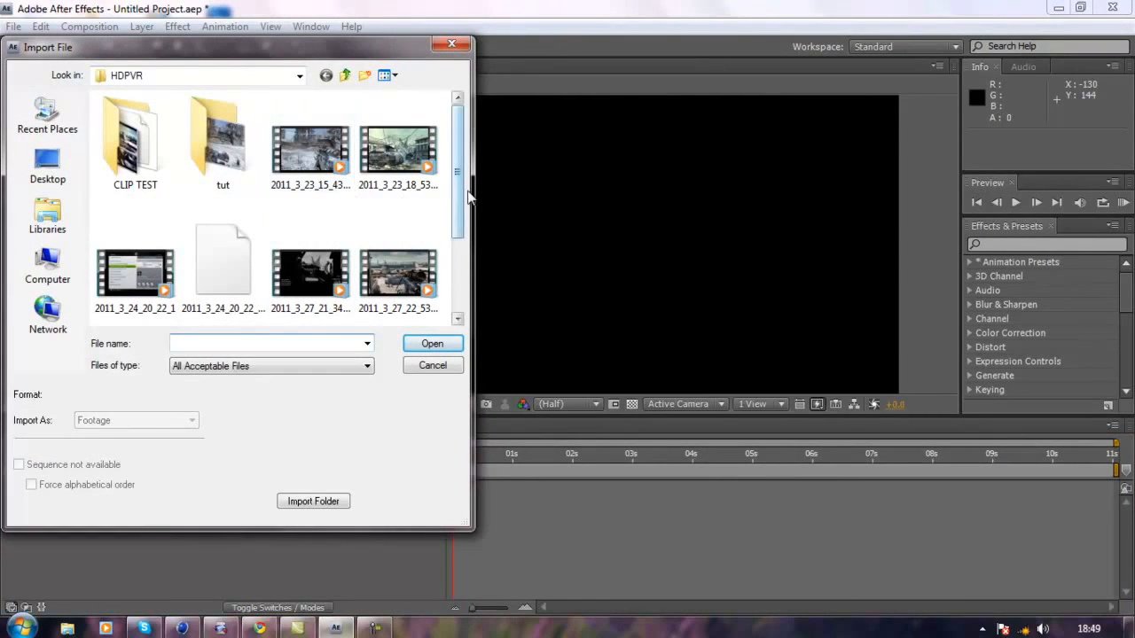
scroll("down", 3)
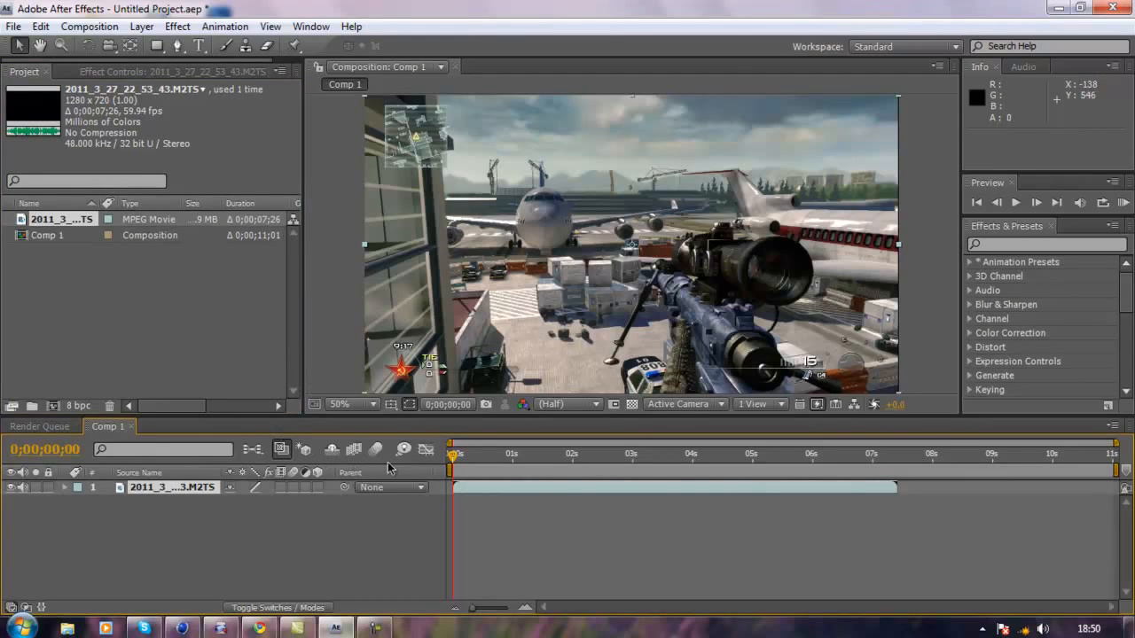
left_click(525, 454)
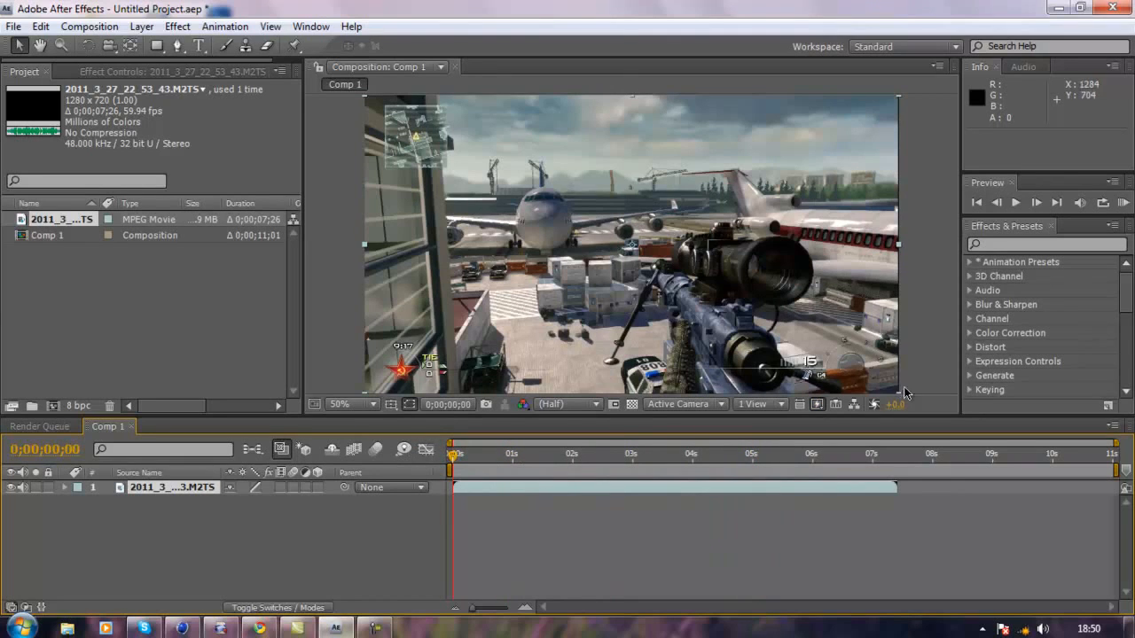
mouse_move(911, 168)
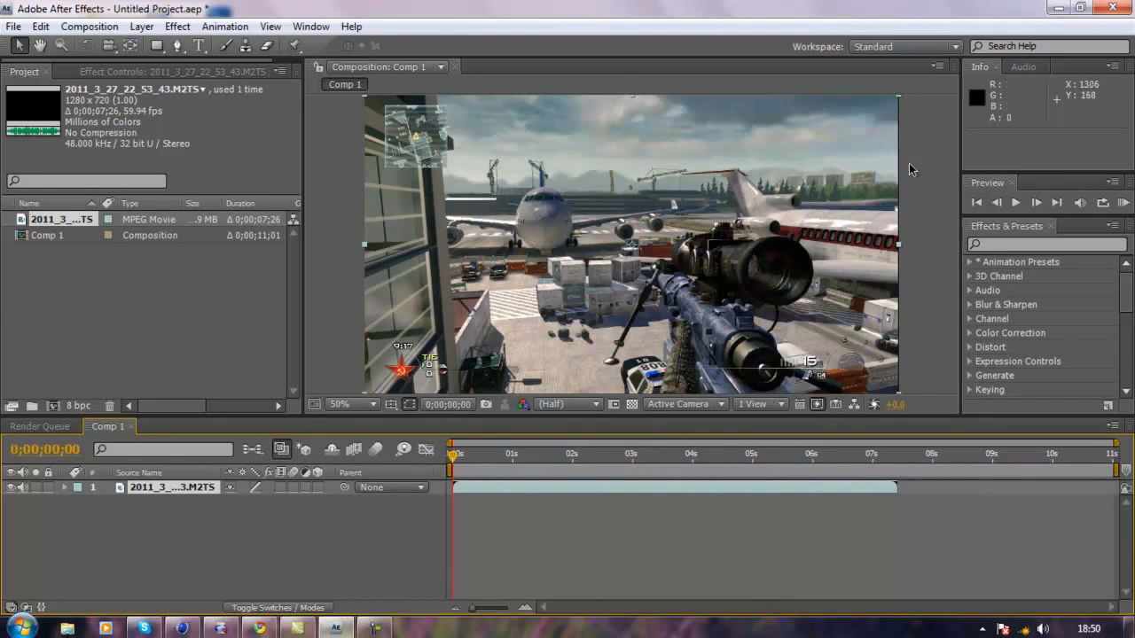
left_click(364, 405)
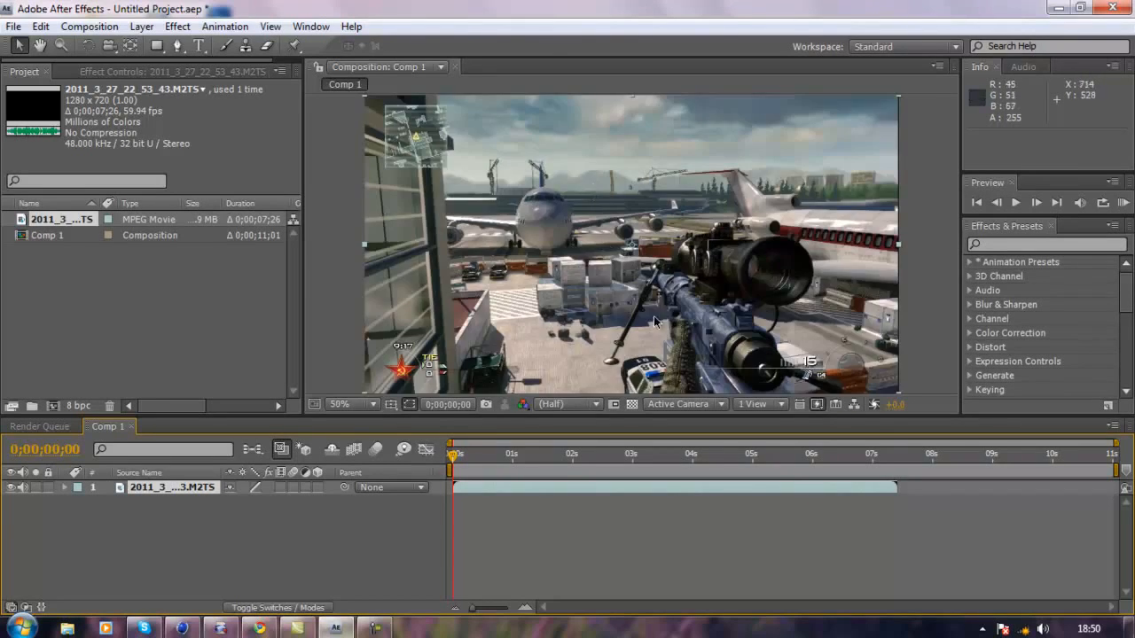
mouse_move(576, 363)
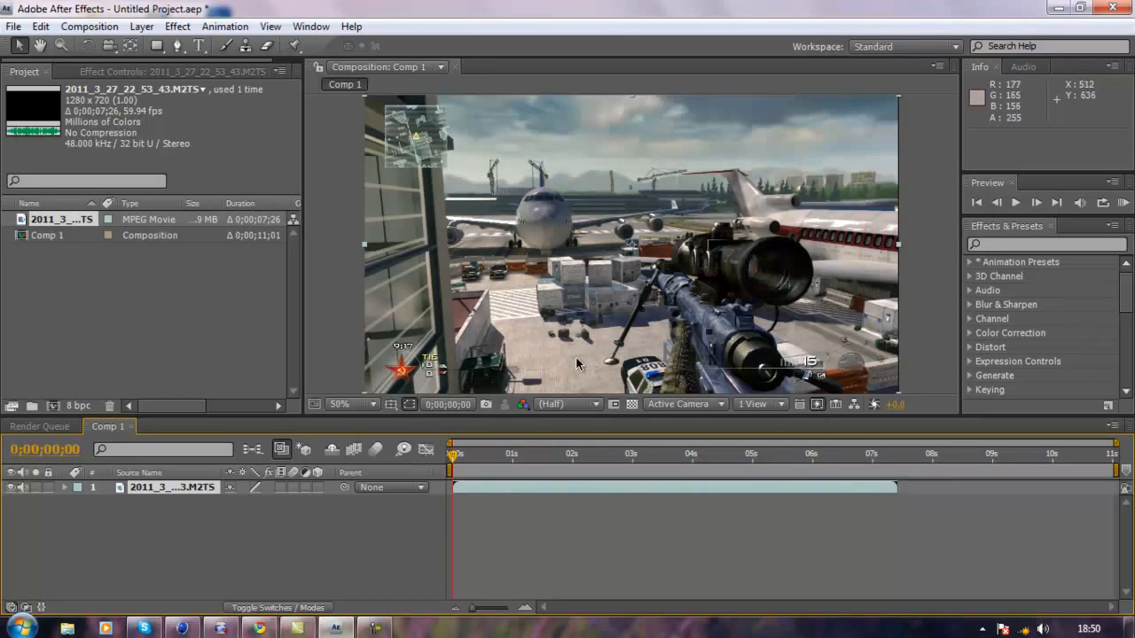
mouse_move(814, 145)
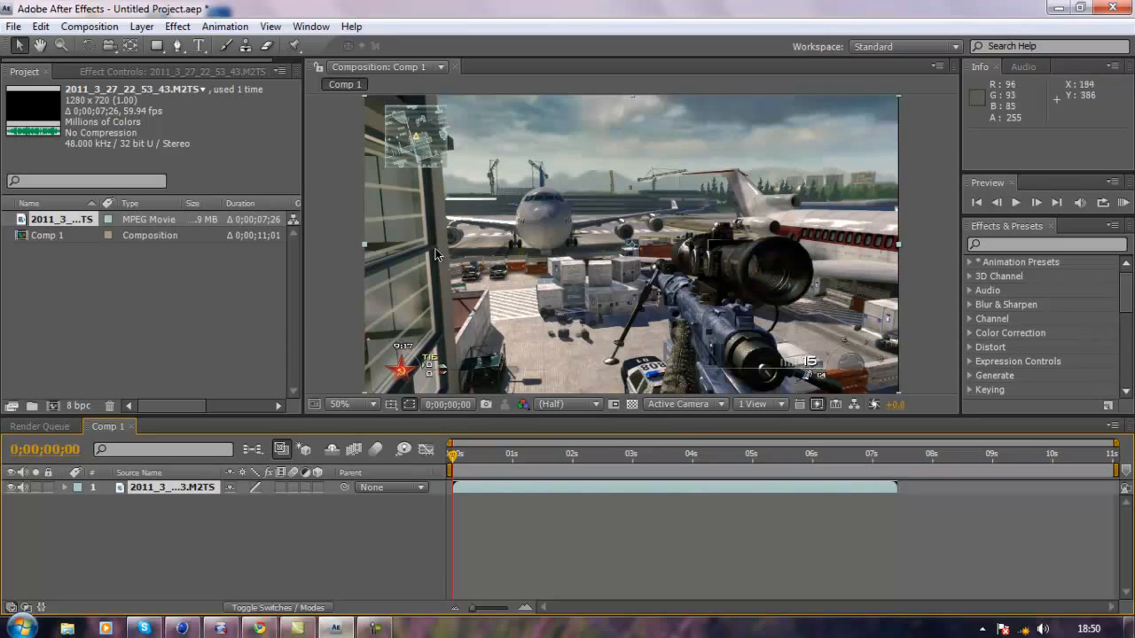
mouse_move(333, 101)
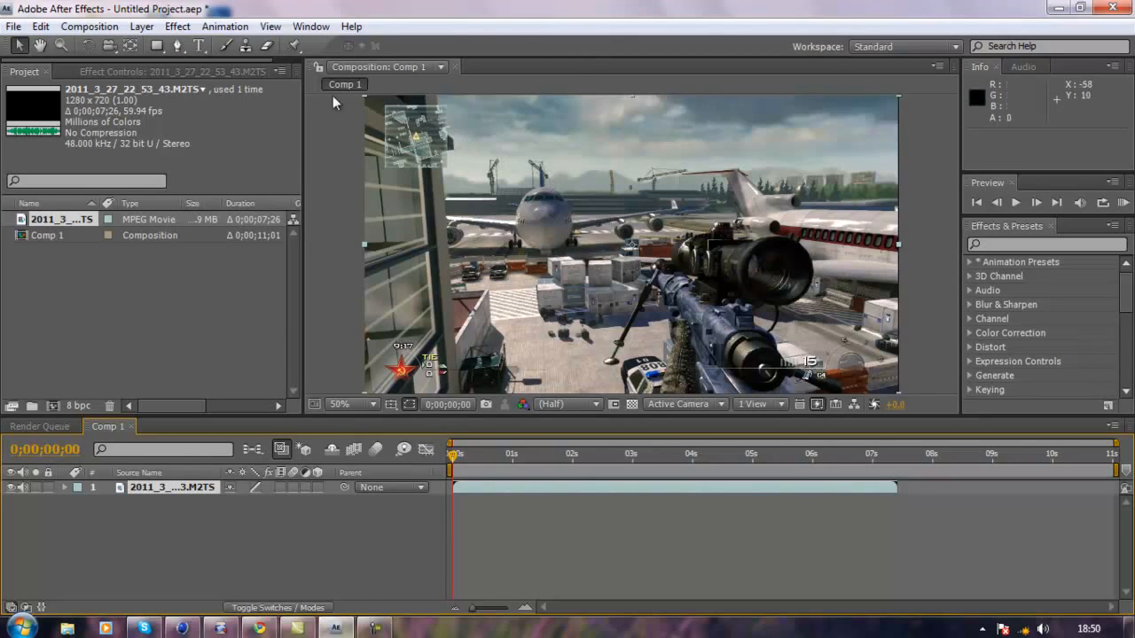
Apply Magic Bullet MisFire Flicker from the Effect menu to the clip layer
left_click(178, 26)
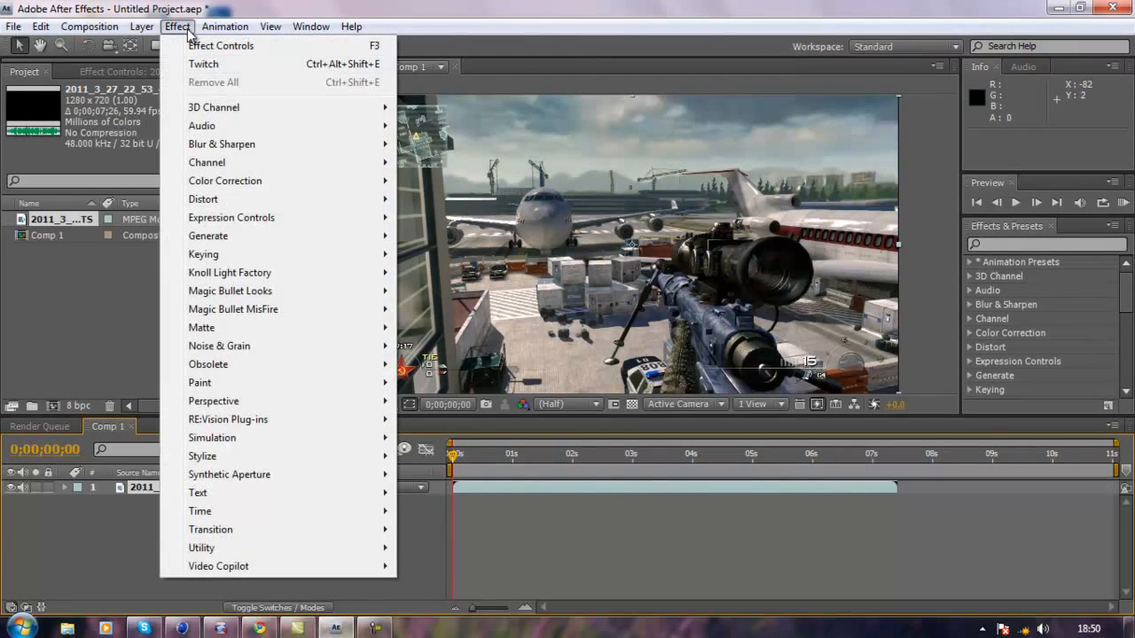
mouse_move(234, 309)
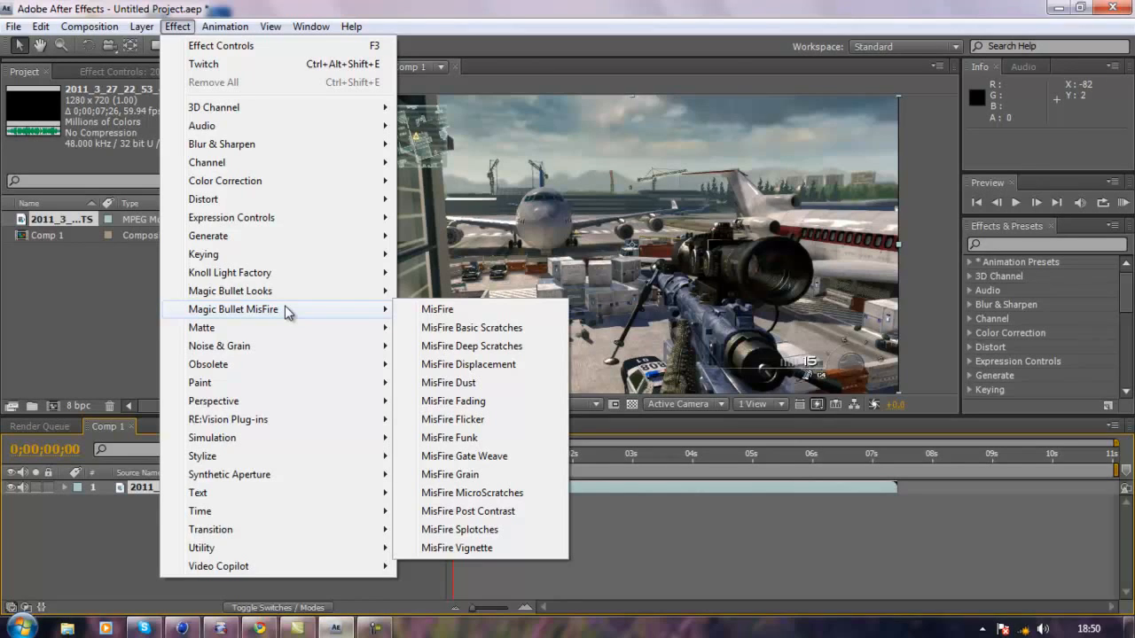
mouse_move(436, 309)
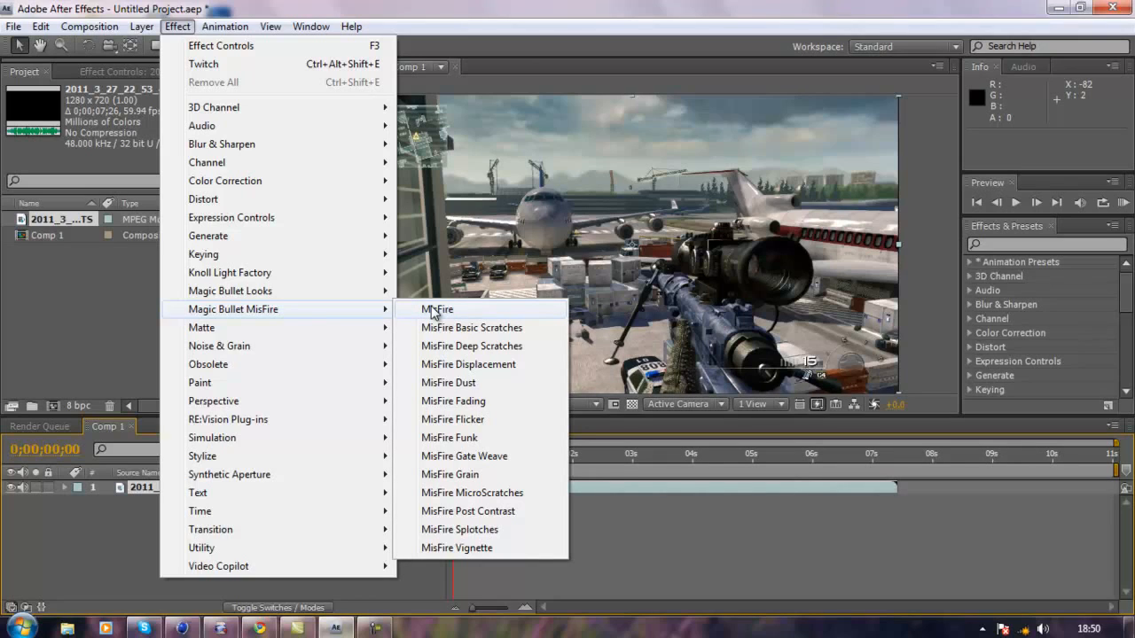
mouse_move(479, 326)
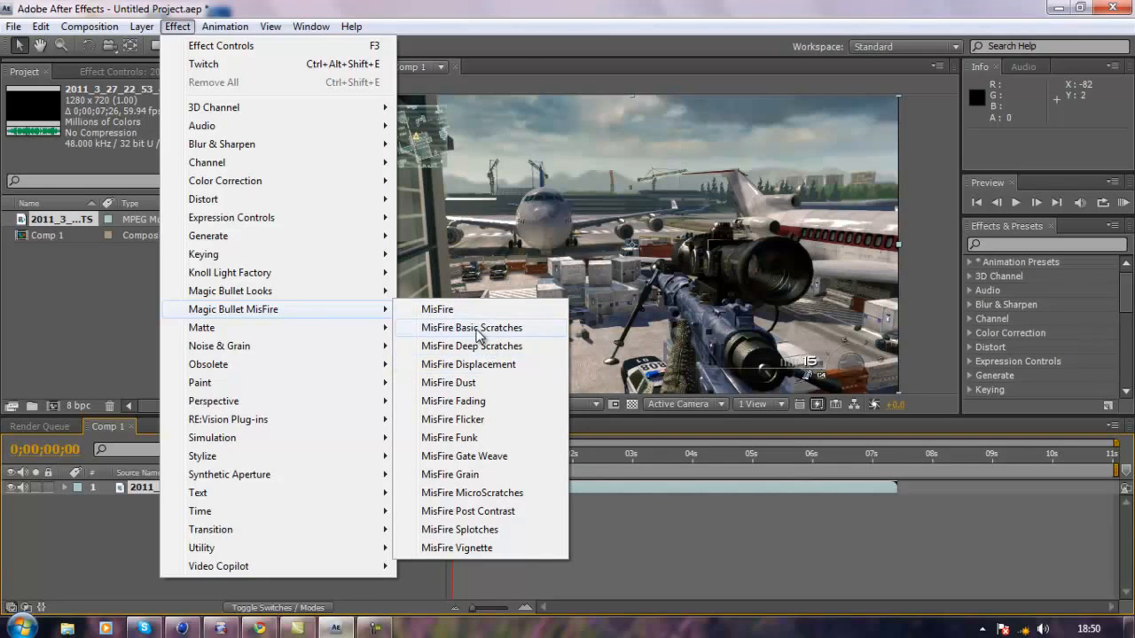
mouse_move(470, 308)
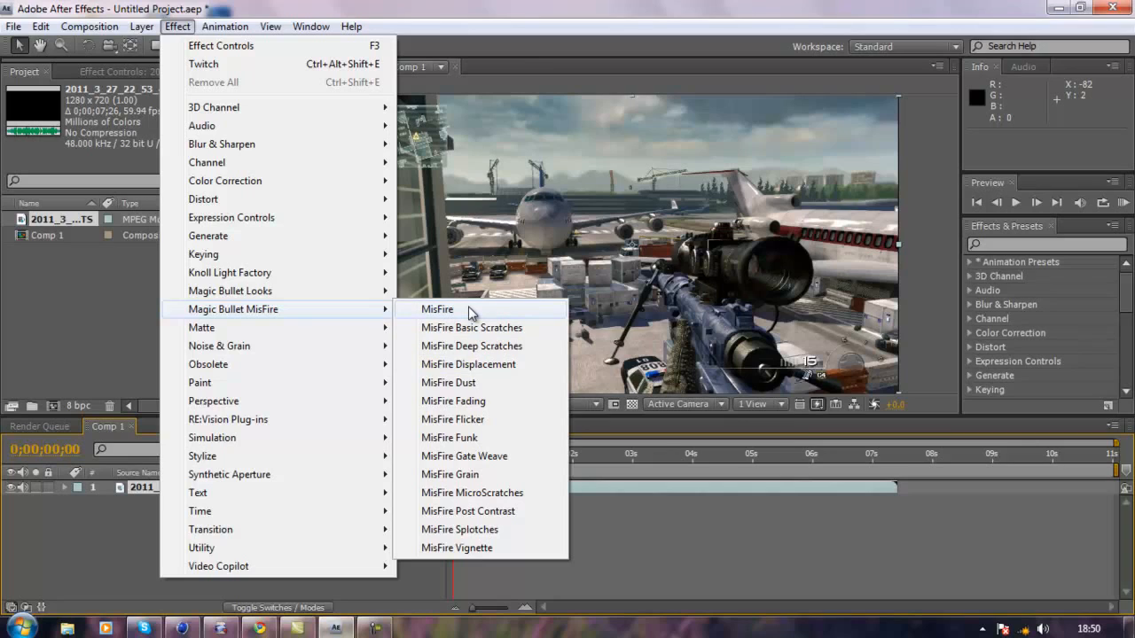
mouse_move(458, 321)
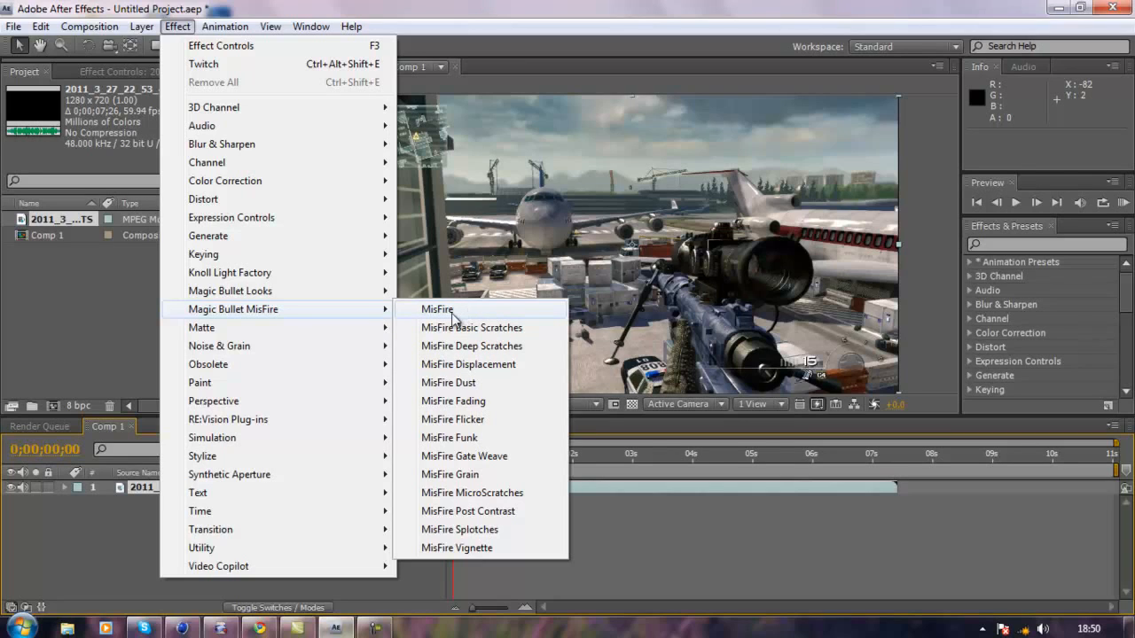
mouse_move(203, 326)
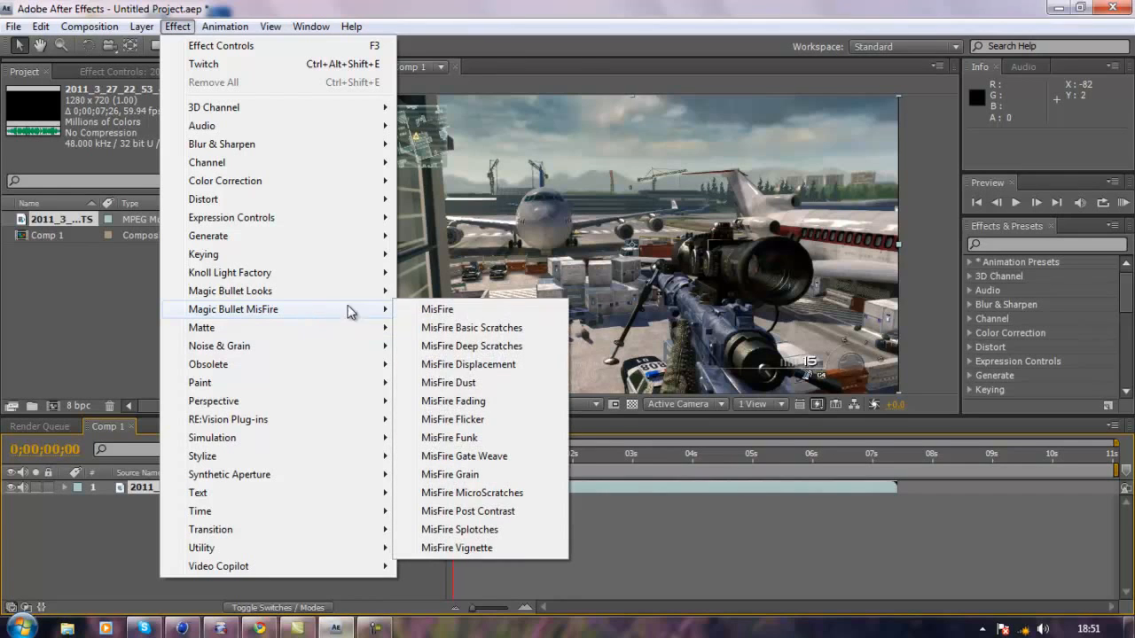
mouse_move(479, 393)
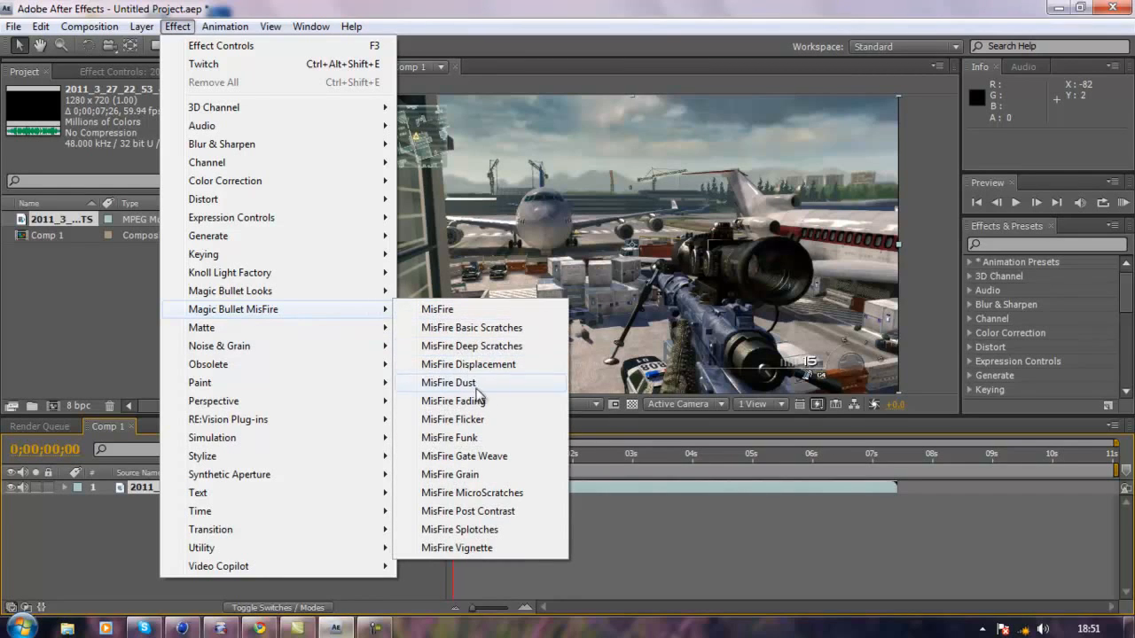
left_click(452, 418)
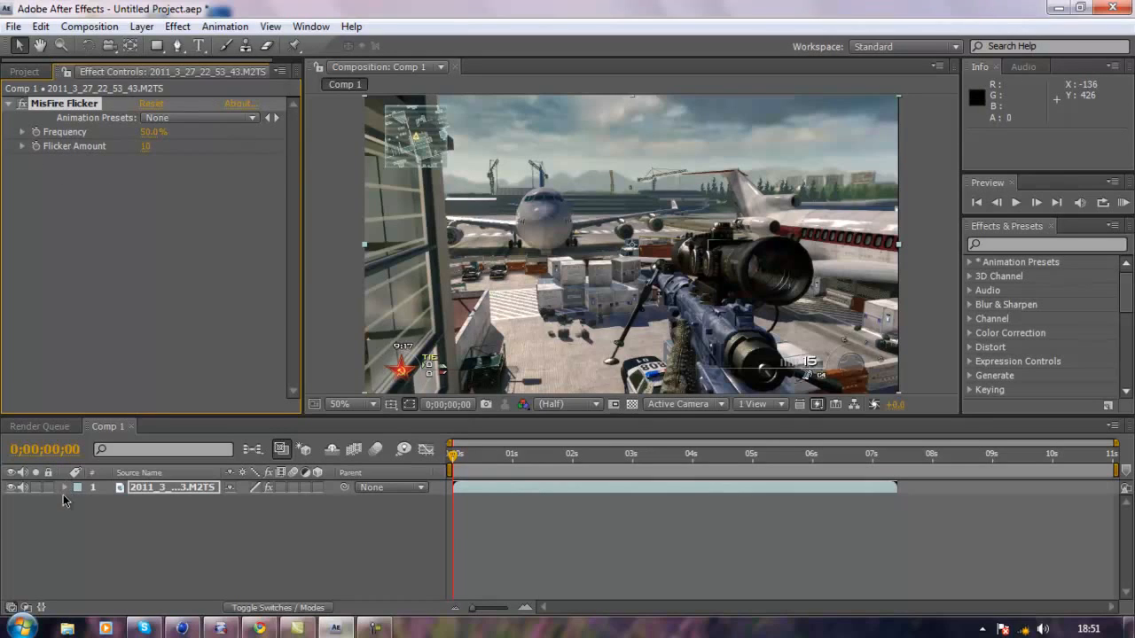
Reveal the layer's MisFire Flicker properties with Frequency and Flicker Amount at zero, playhead near 3 seconds
left_click(64, 488)
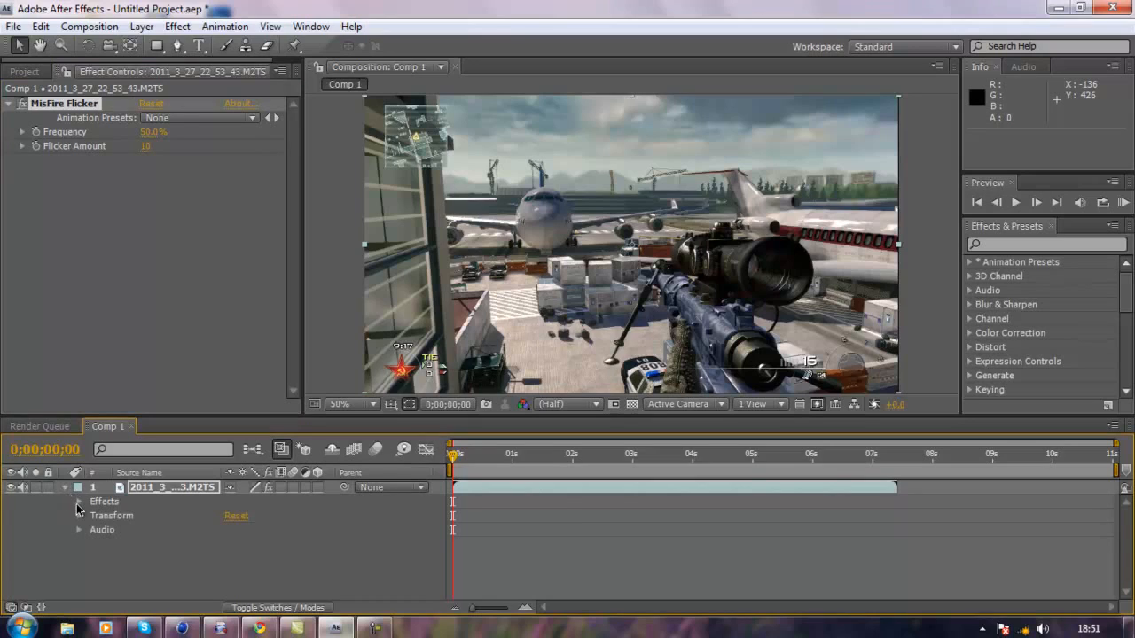
left_click(78, 500)
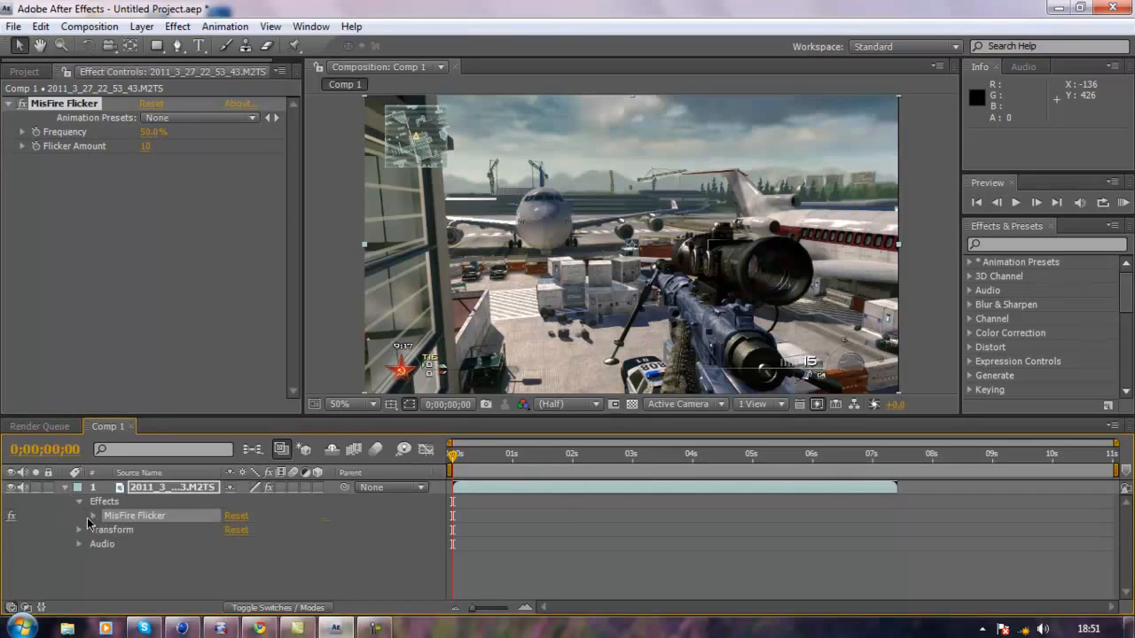
left_click(92, 515)
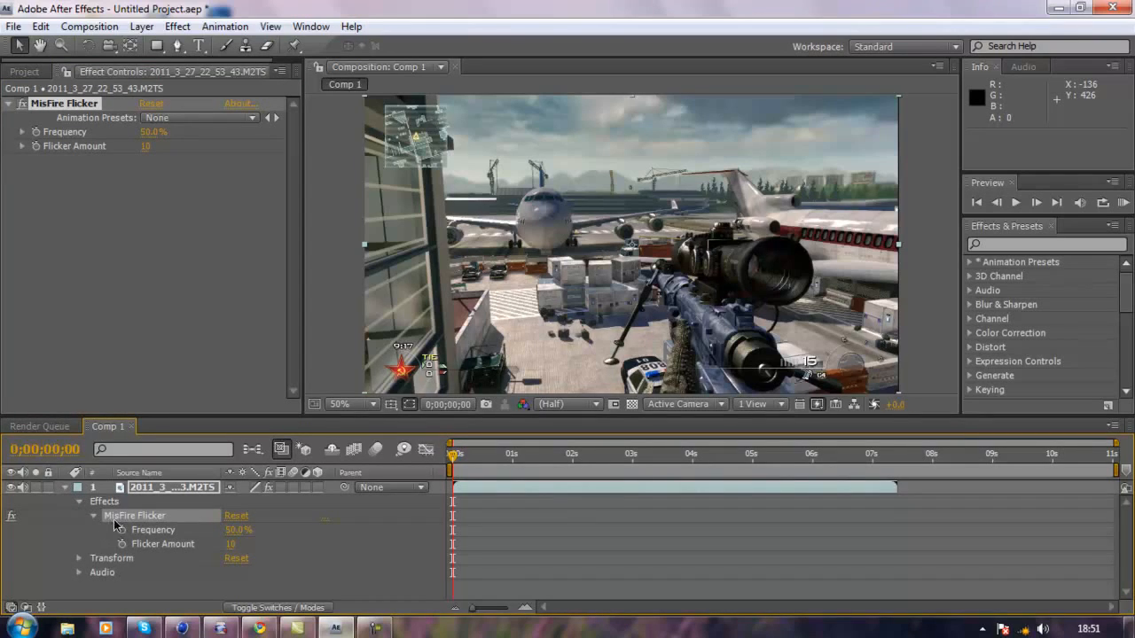
mouse_move(334, 550)
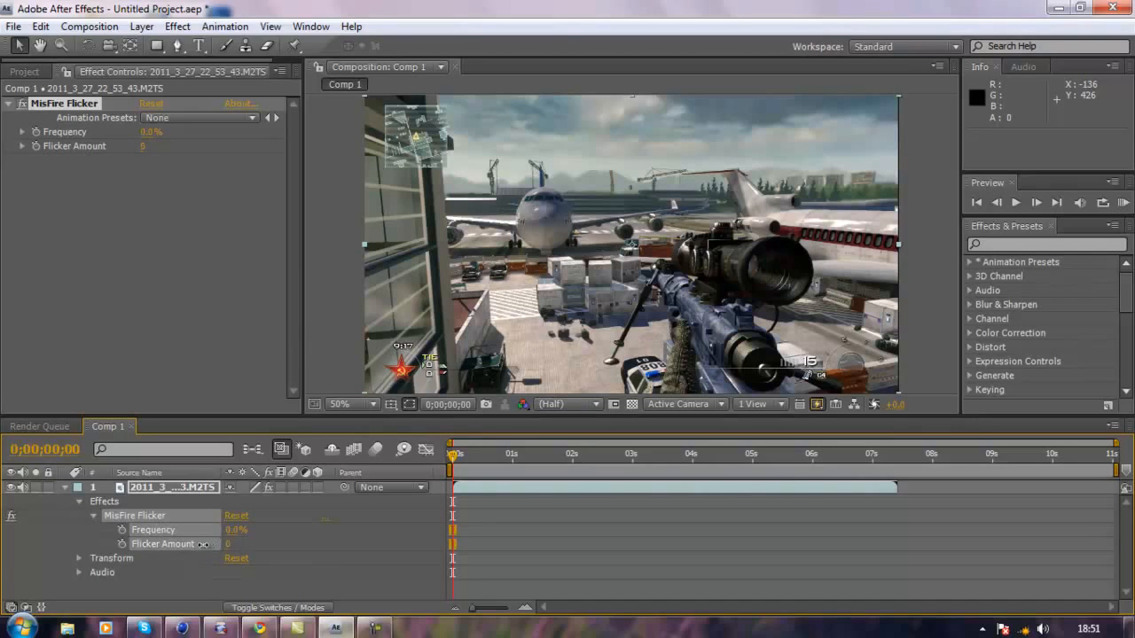
left_click(454, 458)
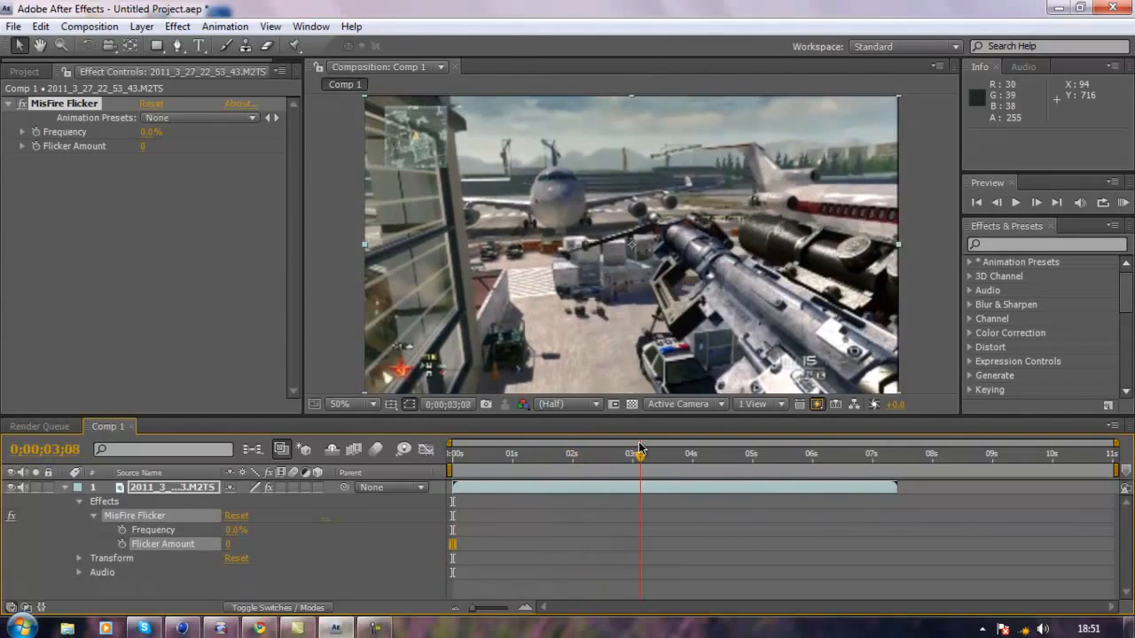
At about 0;00;04;42, scrub Frequency up to roughly 30% and raise Flicker Amount for new keyframes
left_click_drag(642, 454, 712, 454)
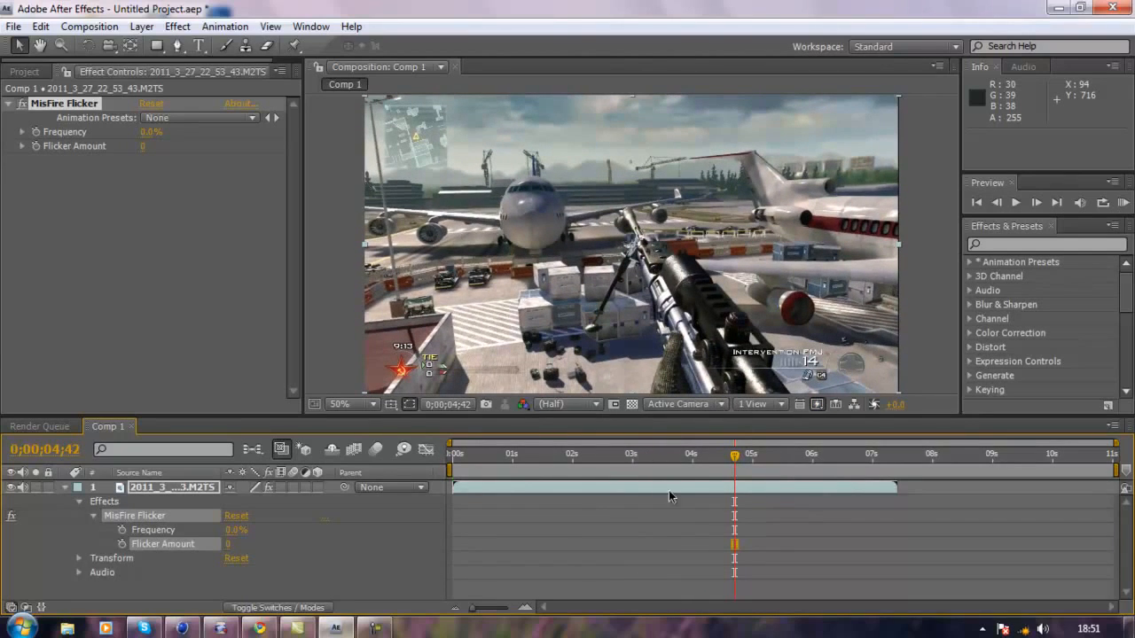
mouse_move(512, 518)
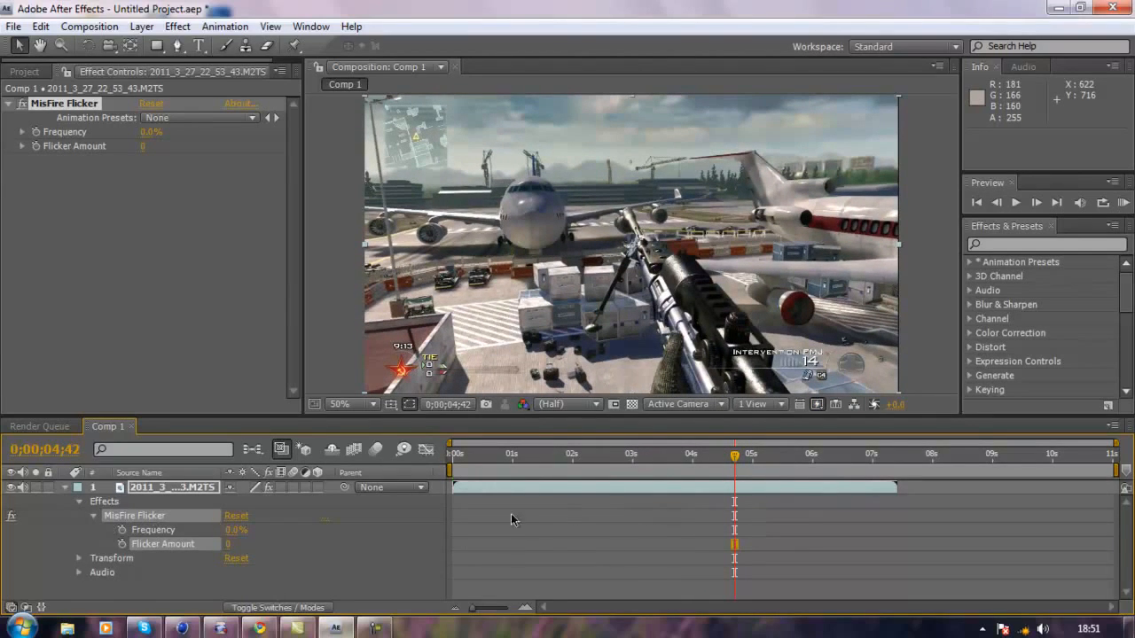
mouse_move(186, 543)
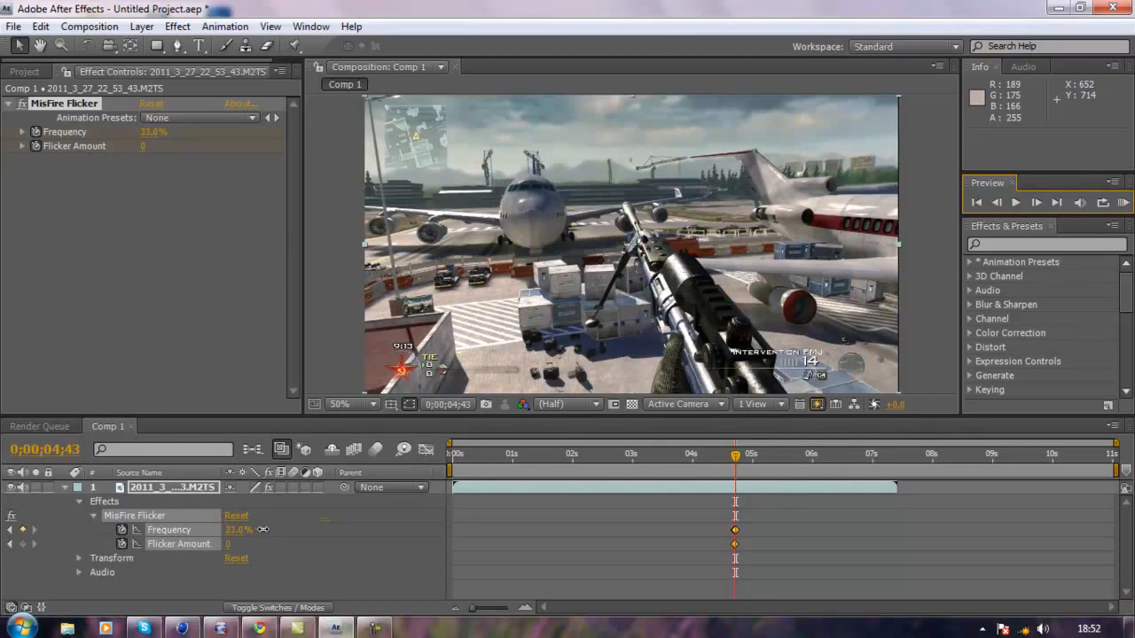
left_click_drag(237, 528, 266, 527)
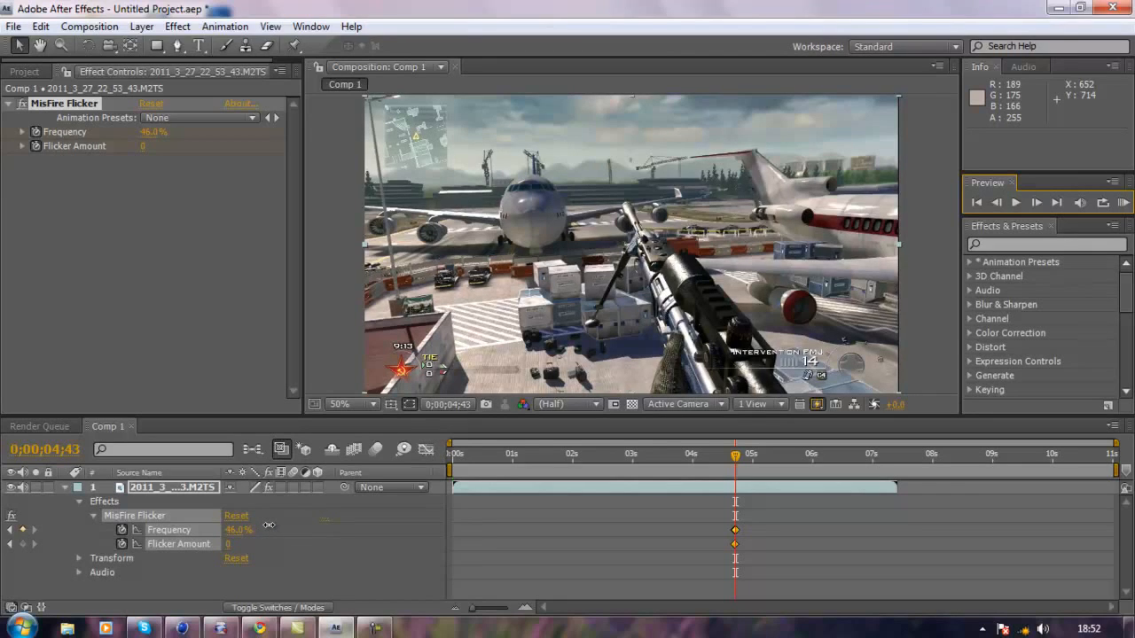
left_click_drag(270, 528, 252, 528)
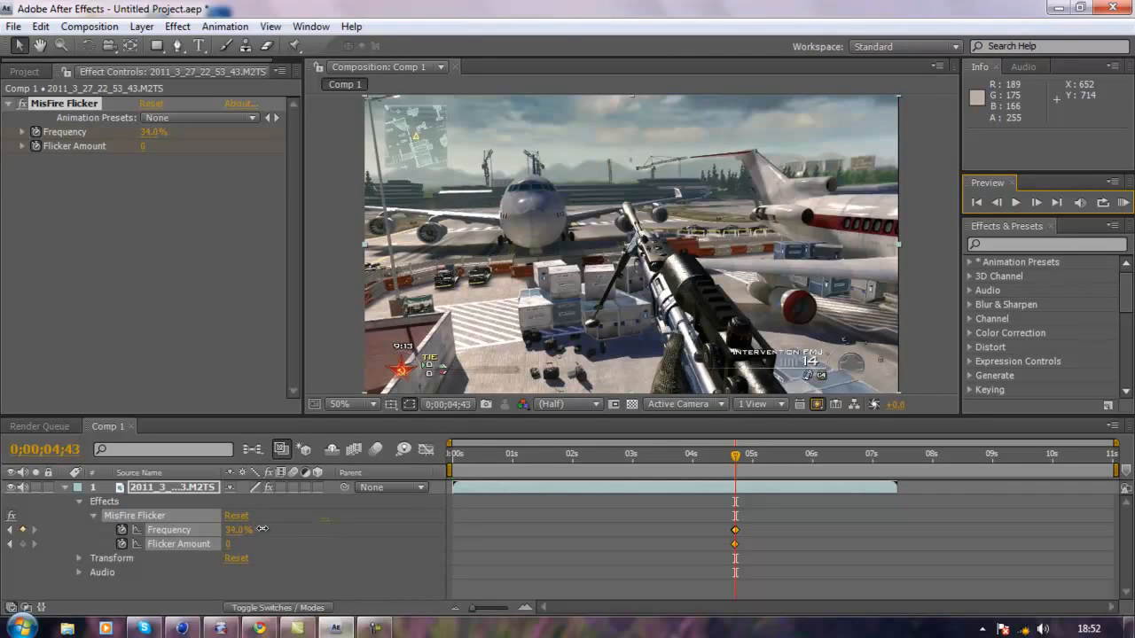
left_click_drag(234, 529, 245, 528)
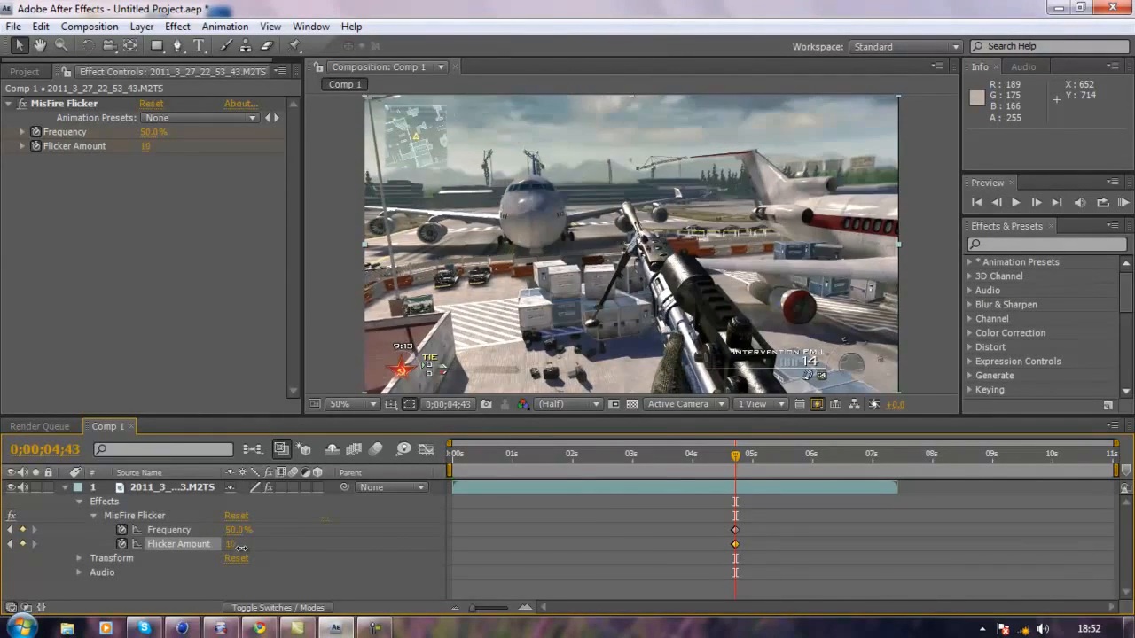
Return Frequency and Flicker Amount to zero at 0;00;05;00, then scrub the timeline to preview the burst
left_click(754, 454)
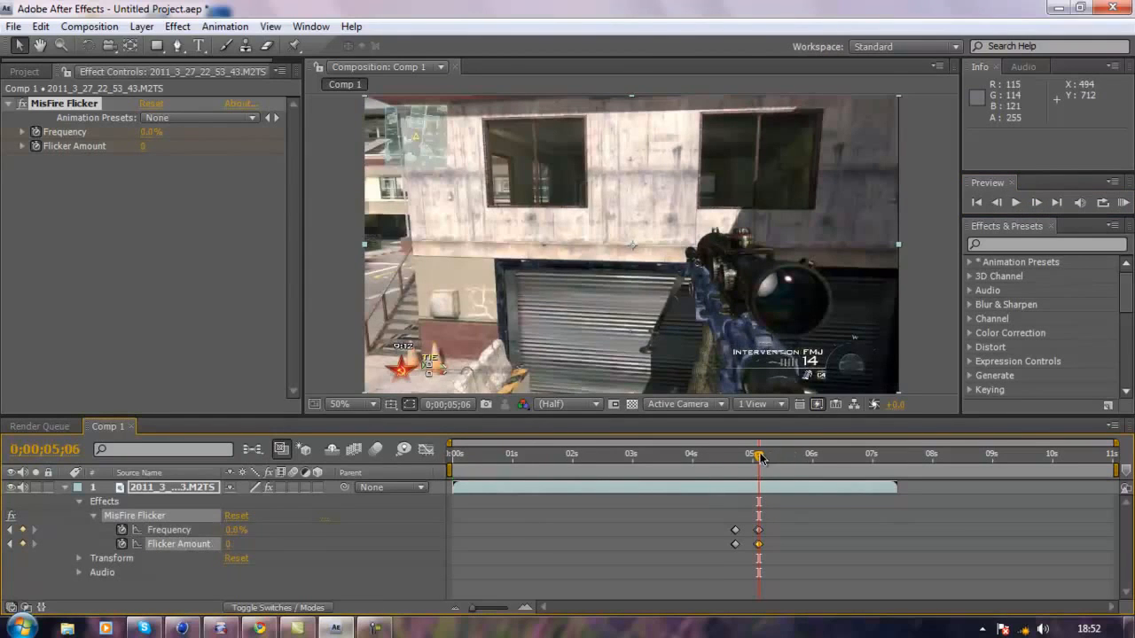
left_click(706, 454)
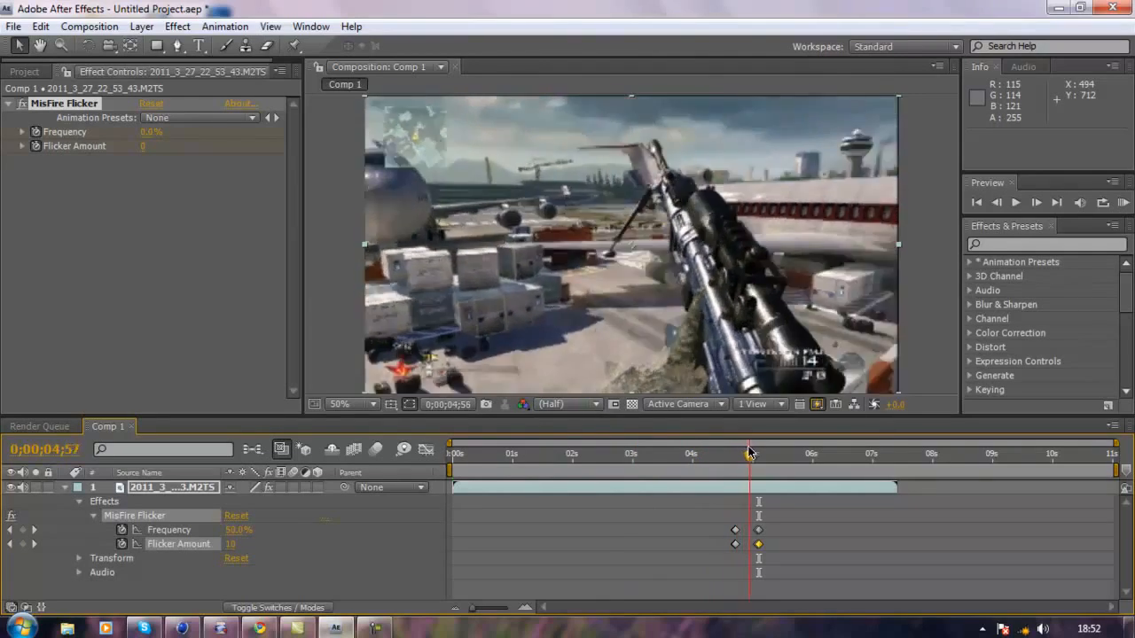
left_click(688, 454)
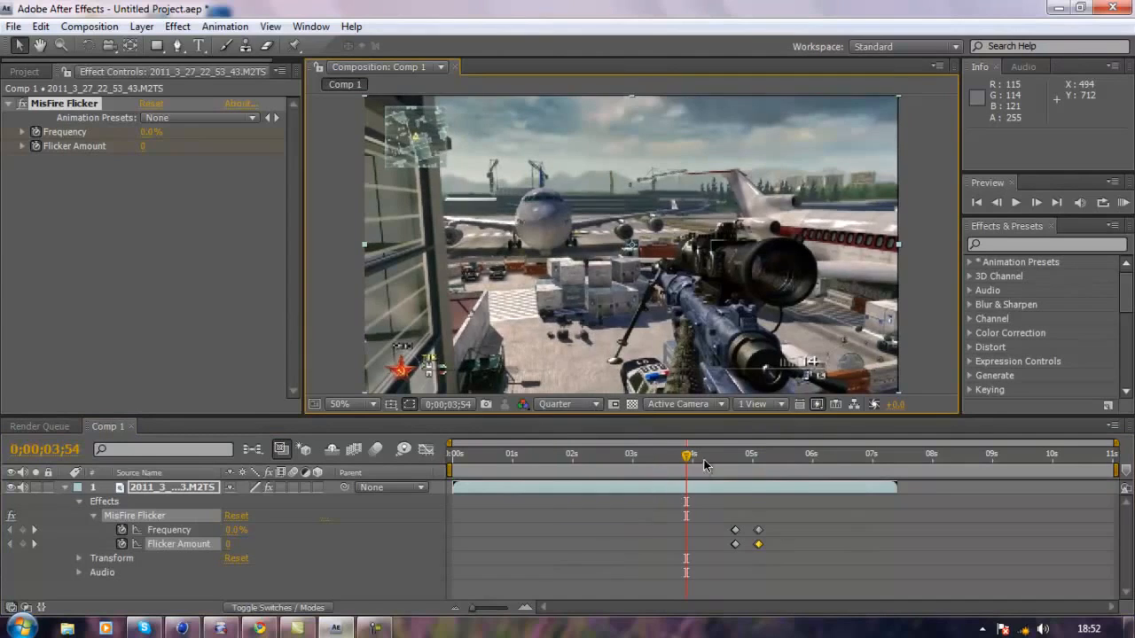
left_click_drag(685, 454, 727, 454)
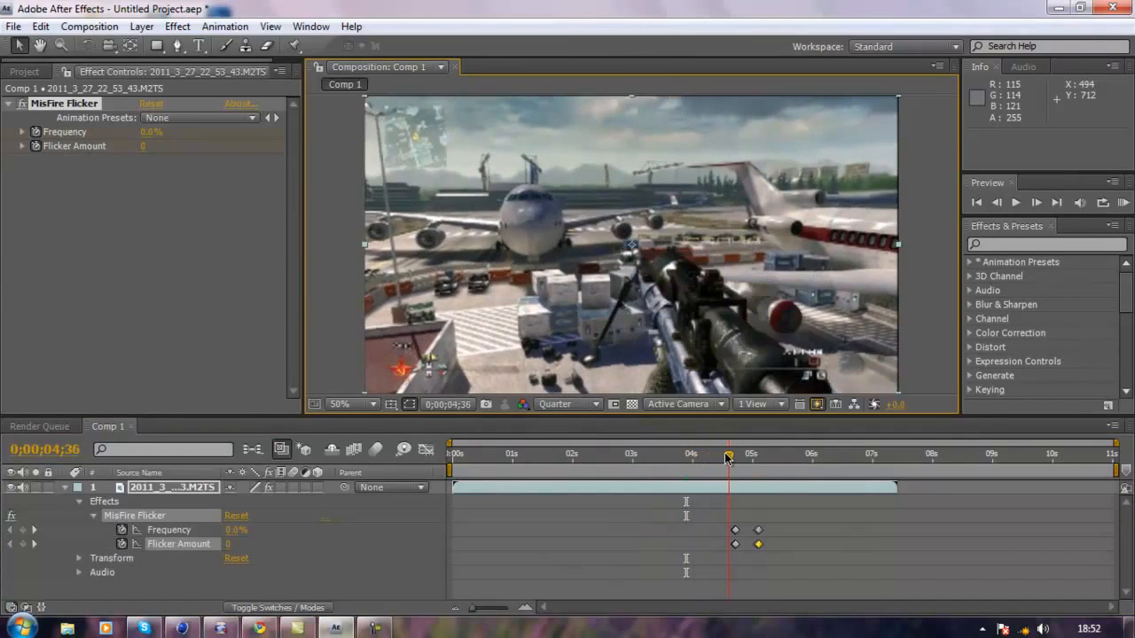